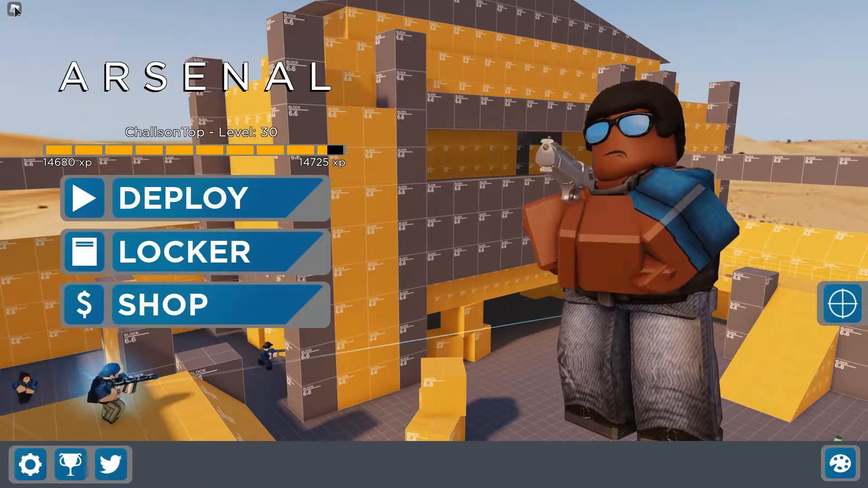
Reach the in-game Settings to set graphics mode Manual and quality to minimum.
{"action": "key", "text": "Escape"}
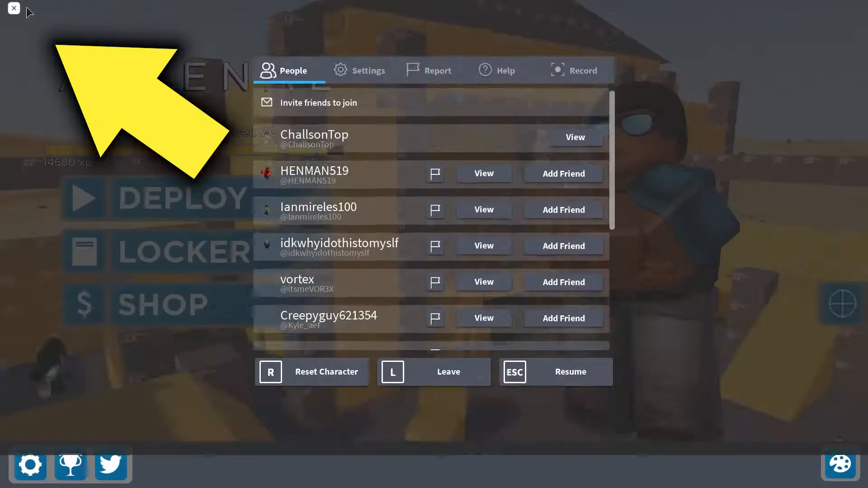
{"action": "left_click", "coordinate": [361, 70]}
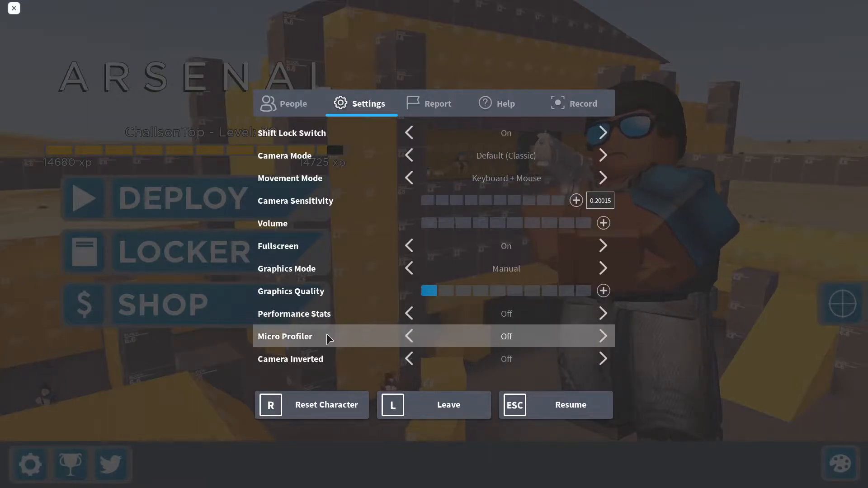
{"action": "mouse_move", "coordinate": [344, 321]}
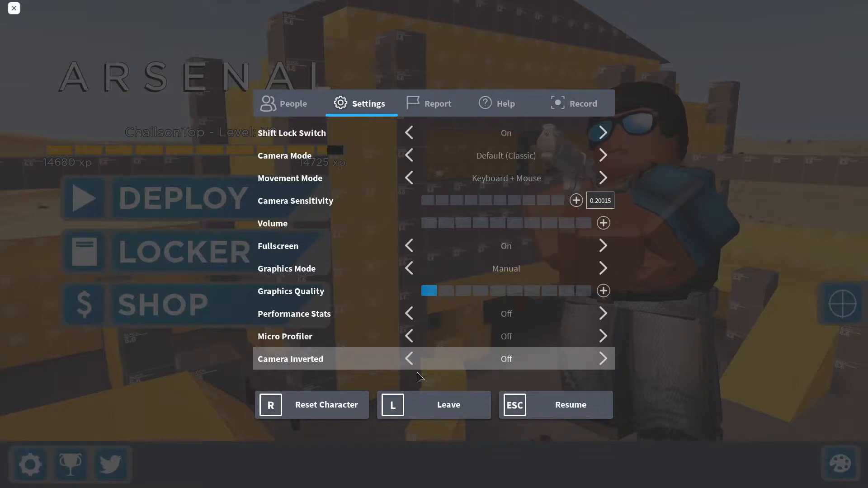
{"action": "mouse_move", "coordinate": [383, 374]}
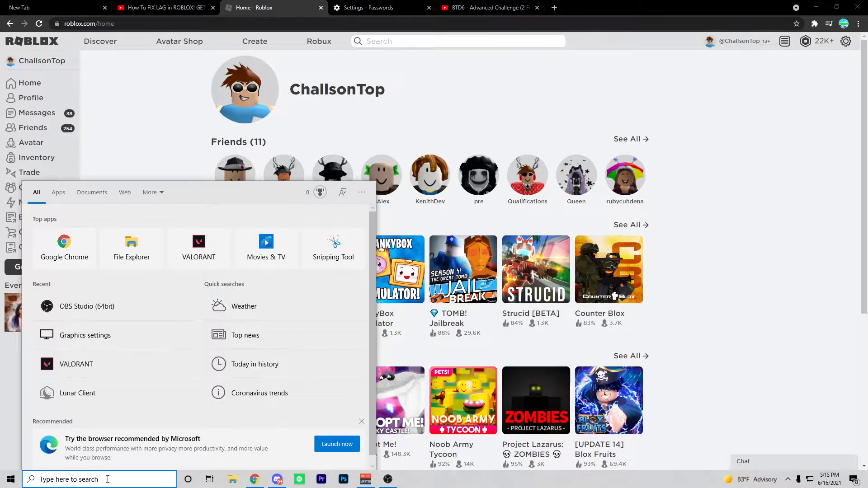
Add the Roblox player launcher in Graphics settings with a High performance preference.
{"action": "type", "text": "graphics settings"}
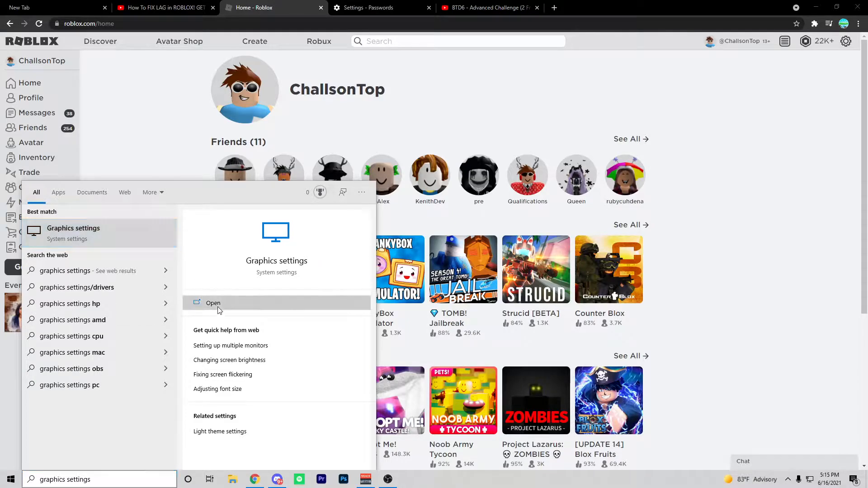
{"action": "left_click", "coordinate": [212, 303]}
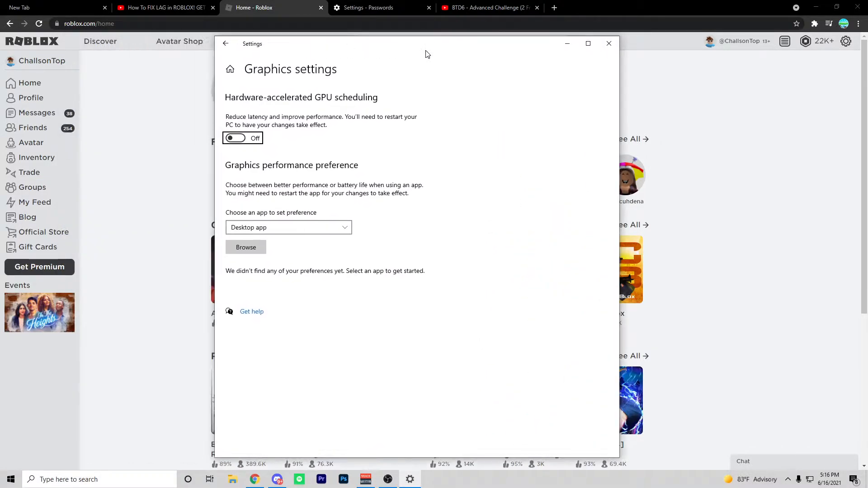
{"action": "mouse_move", "coordinate": [258, 219]}
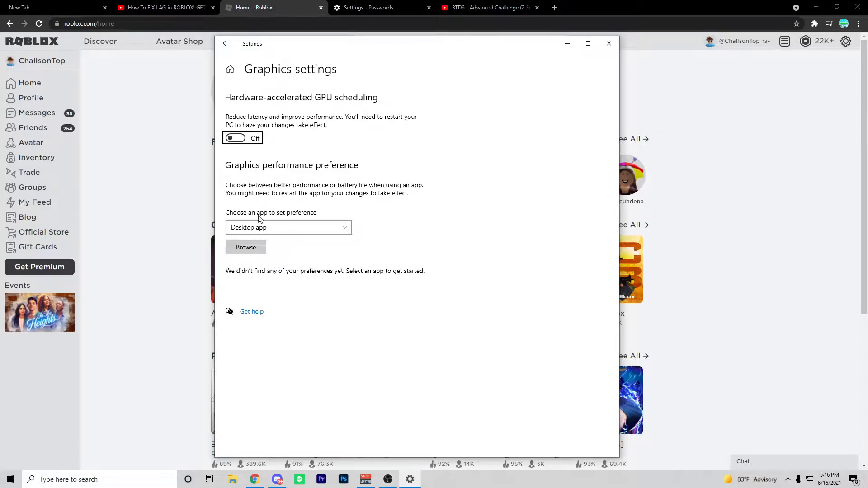
{"action": "left_click", "coordinate": [246, 248]}
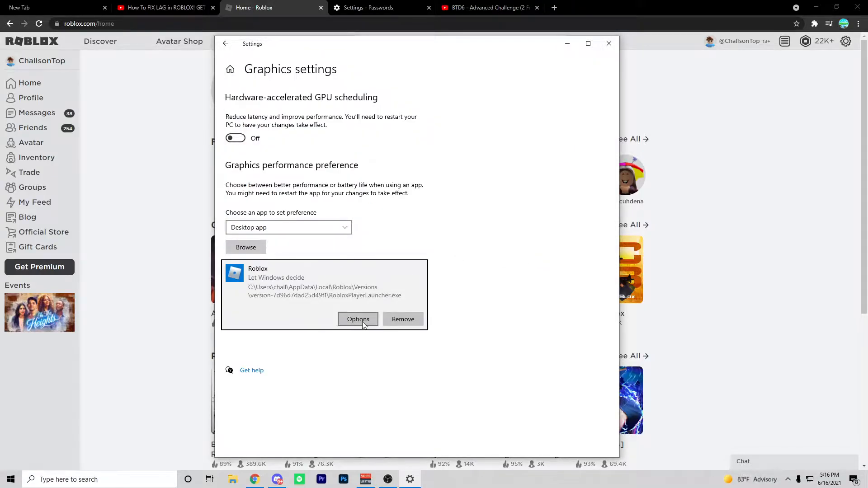
{"action": "left_click", "coordinate": [358, 319]}
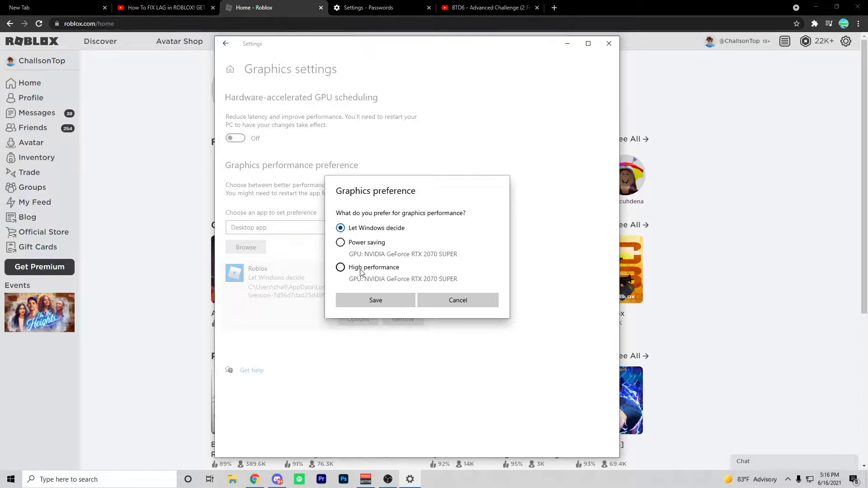
{"action": "left_click", "coordinate": [375, 300]}
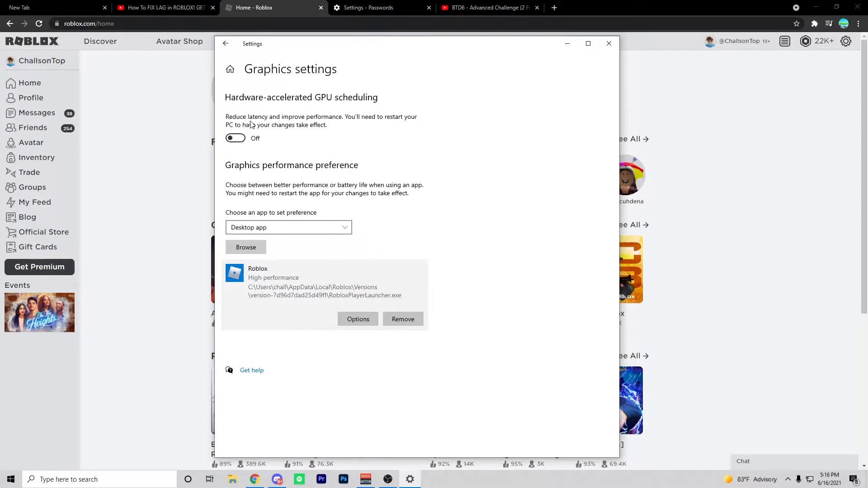
{"action": "mouse_move", "coordinate": [349, 150]}
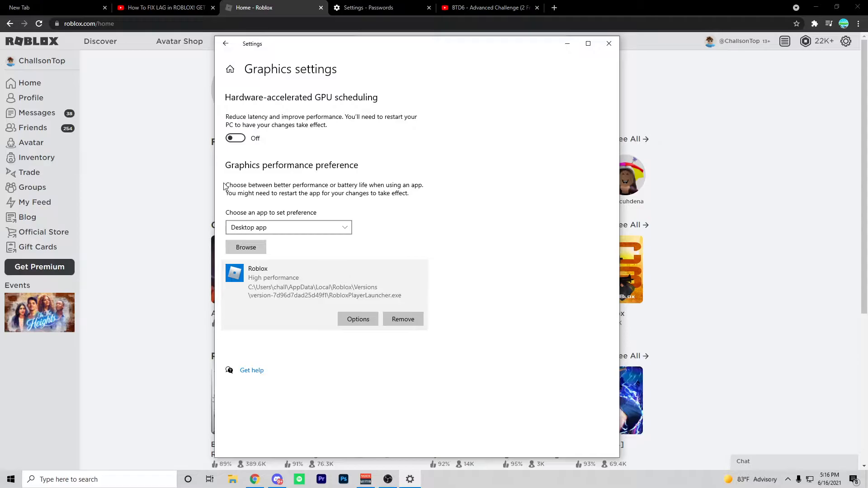
{"action": "mouse_move", "coordinate": [364, 203]}
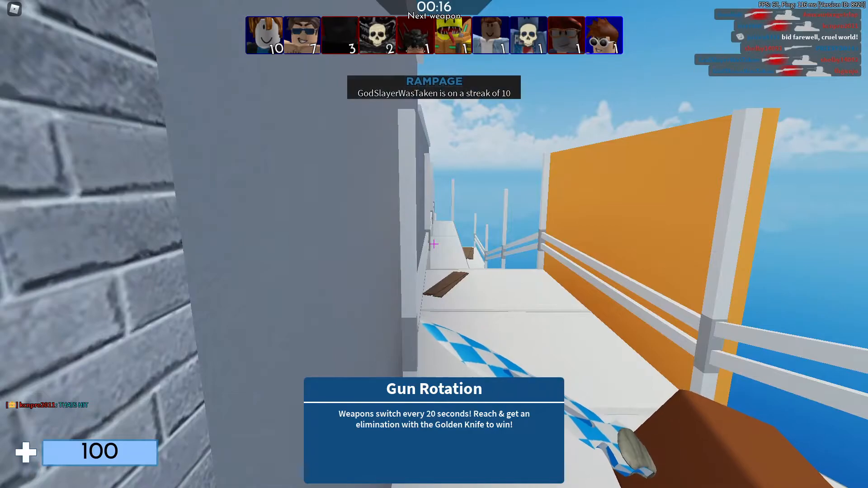
Reach the Temp folder via Run with %temp% and review its files.
{"action": "key", "text": "Win+r"}
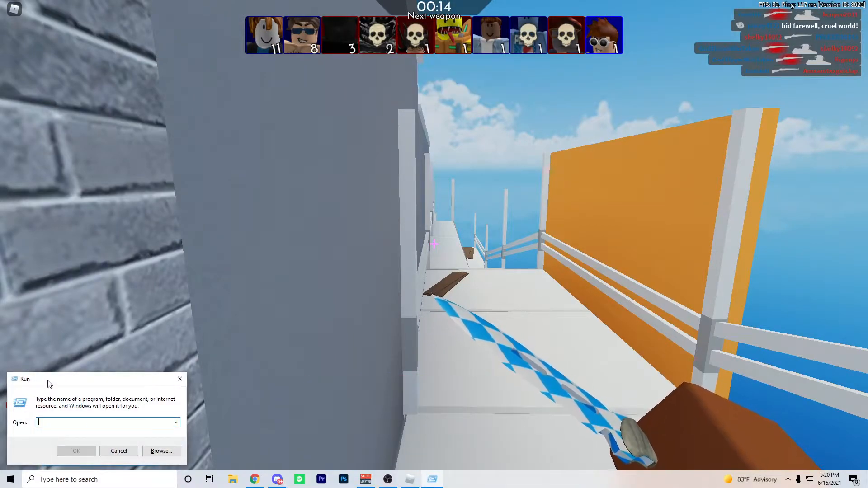
{"action": "type", "text": "%temp%"}
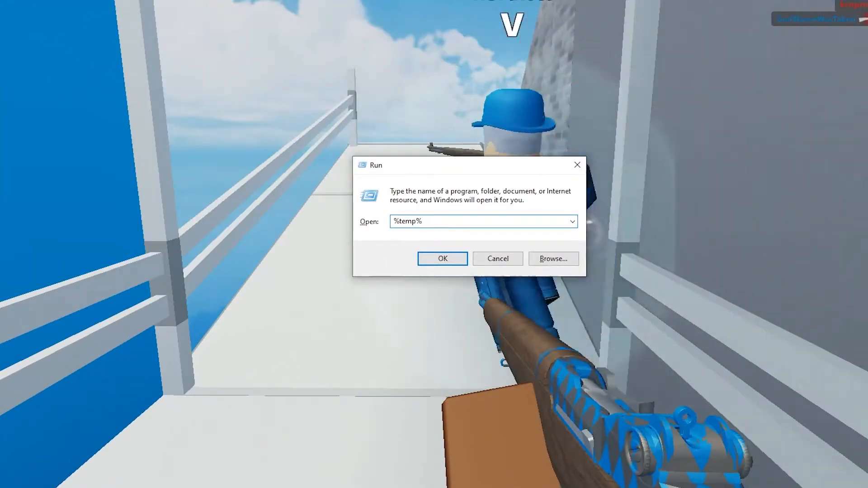
{"action": "left_click", "coordinate": [442, 258]}
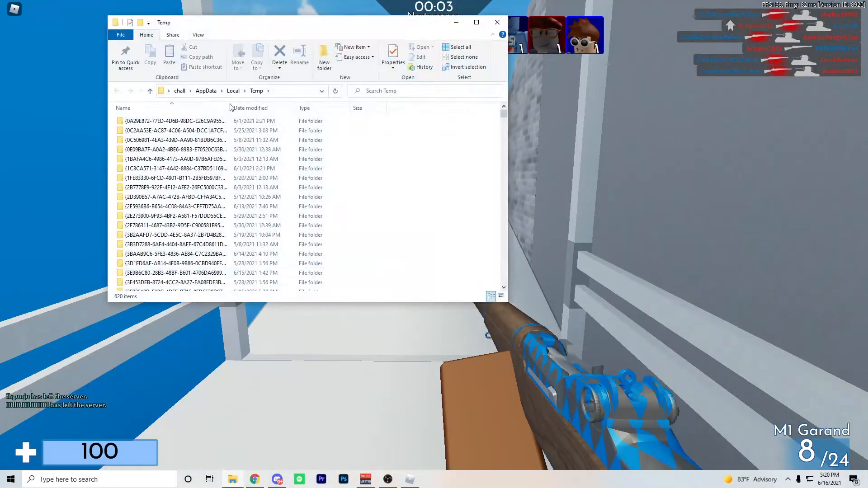
{"action": "scroll", "scroll_direction": "down", "scroll_amount": 3}
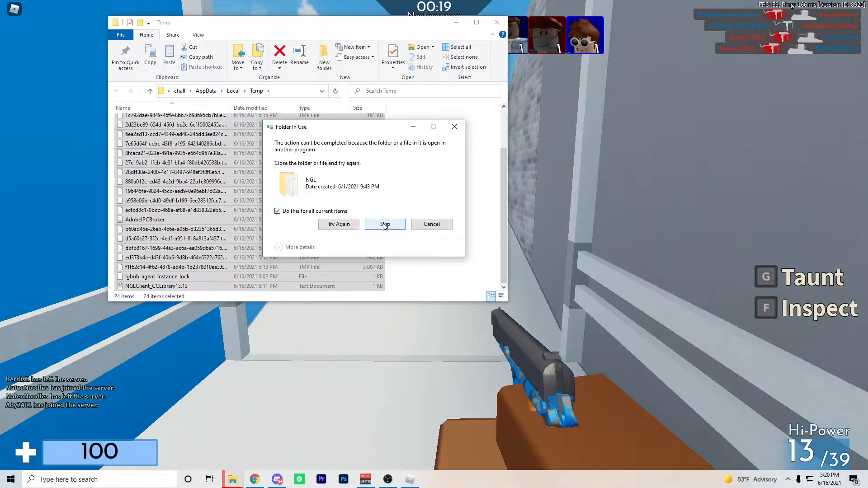
Delete the Temp files, skipping the 24 items still in use.
{"action": "left_click", "coordinate": [385, 224]}
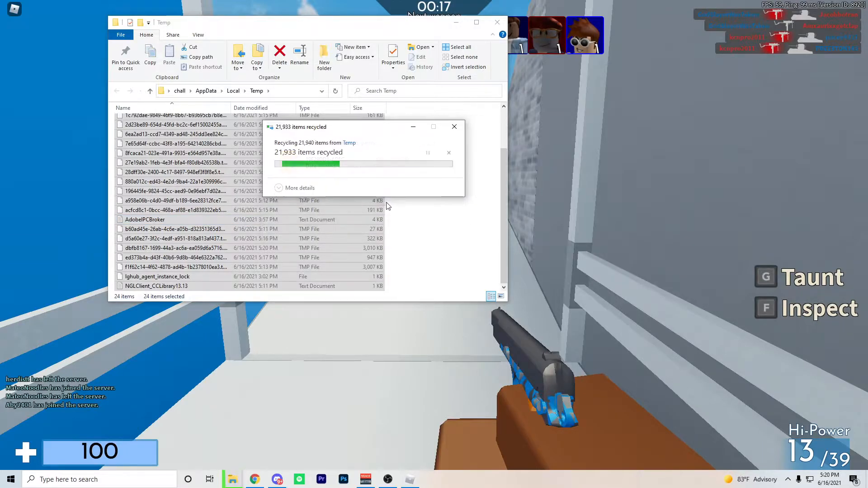
{"action": "left_click_drag", "start_coordinate": [360, 127], "coordinate": [399, 73]}
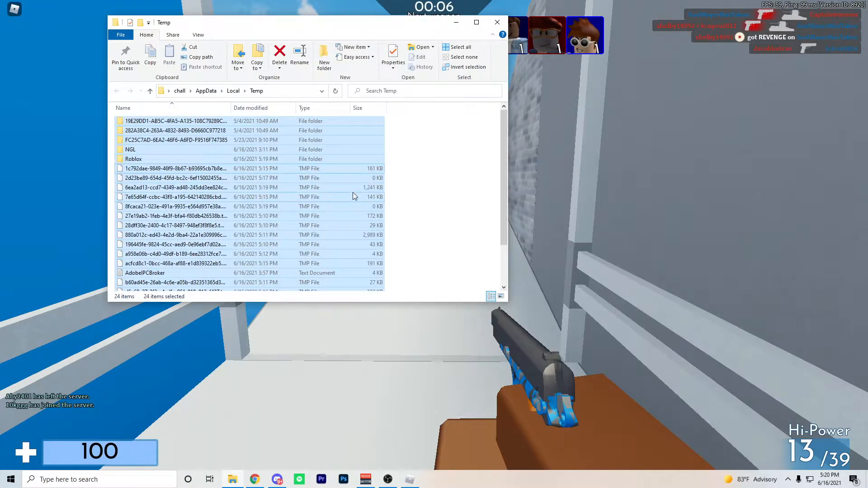
{"action": "left_click", "coordinate": [279, 55]}
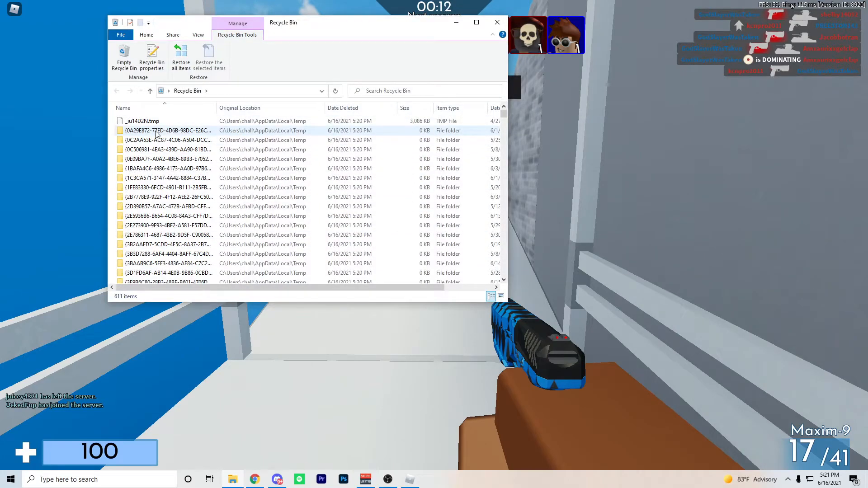
Permanently delete the recycled Temp files from the Recycle Bin and close it.
{"action": "right_click", "coordinate": [167, 130]}
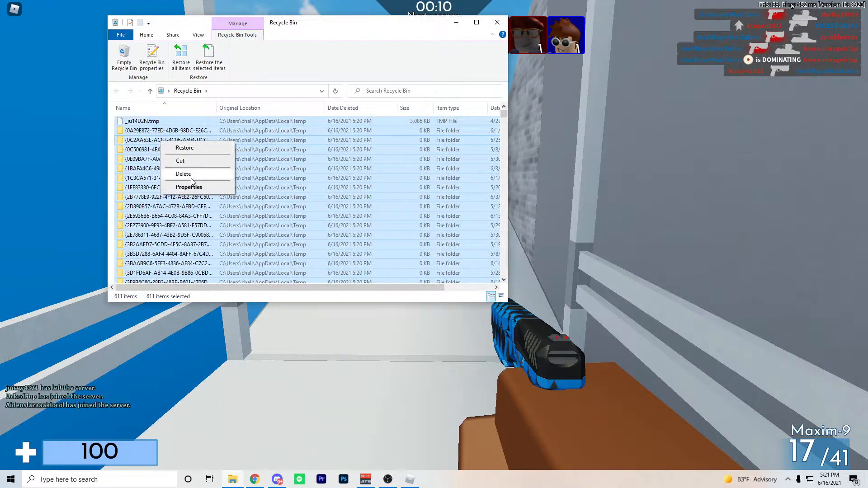
{"action": "left_click", "coordinate": [184, 174]}
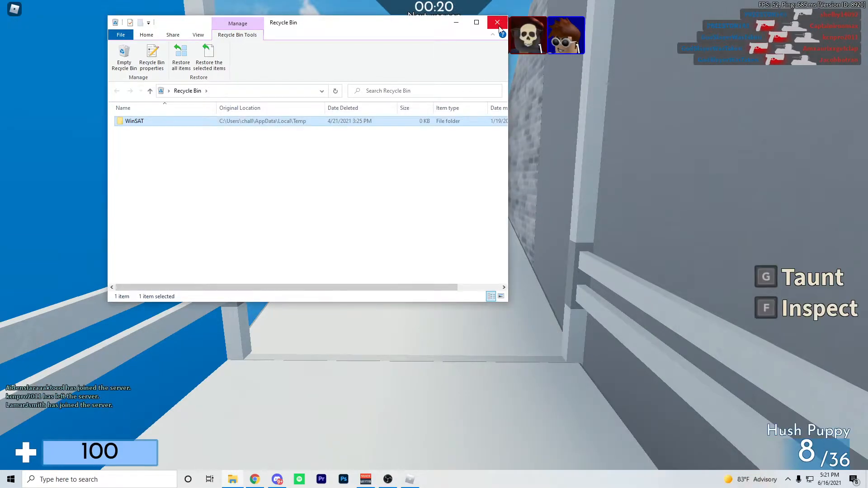
{"action": "left_click", "coordinate": [496, 23]}
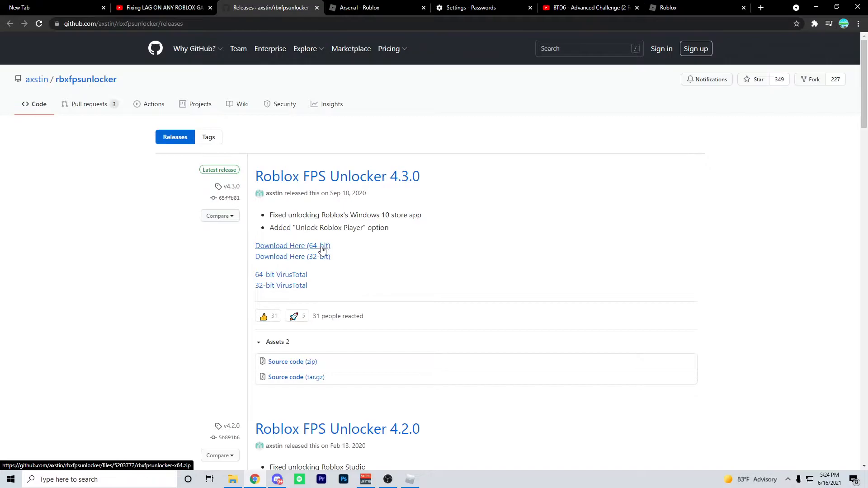
{"action": "mouse_move", "coordinate": [292, 256]}
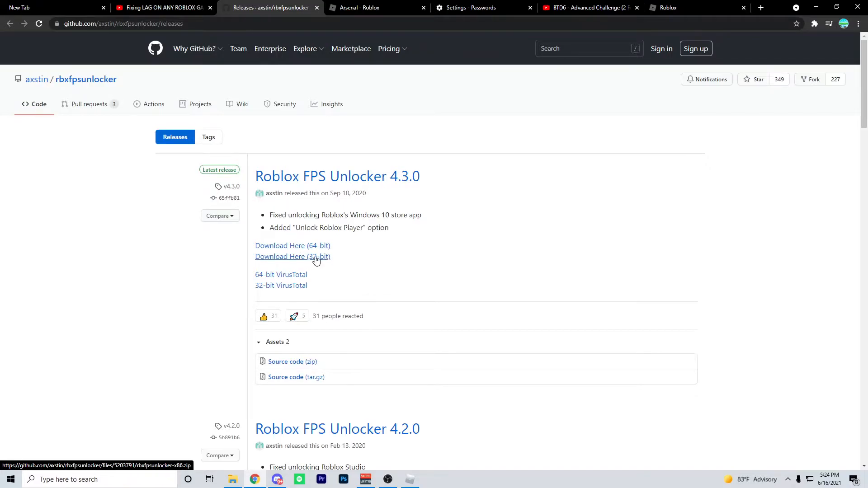
View the Roblox FPS Unlocker 4.3.0 release notes with its 64-bit and 32-bit download links.
{"action": "scroll", "scroll_direction": "down", "scroll_amount": 3}
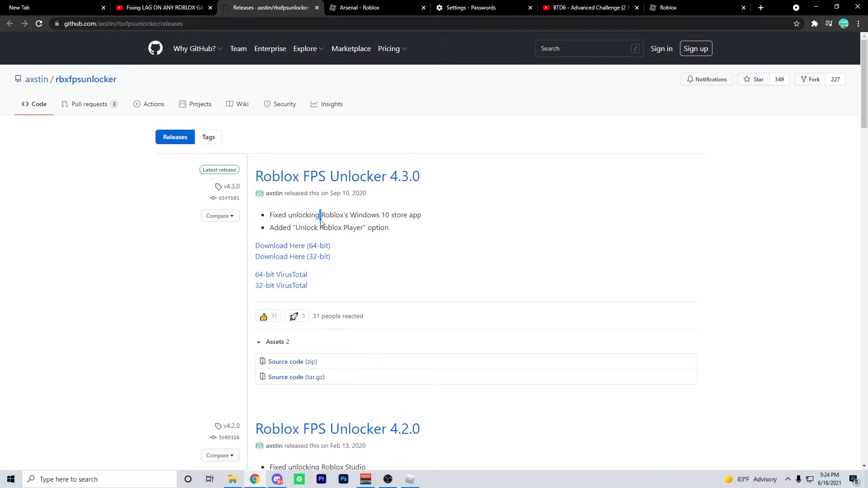
{"action": "double_click", "coordinate": [378, 228]}
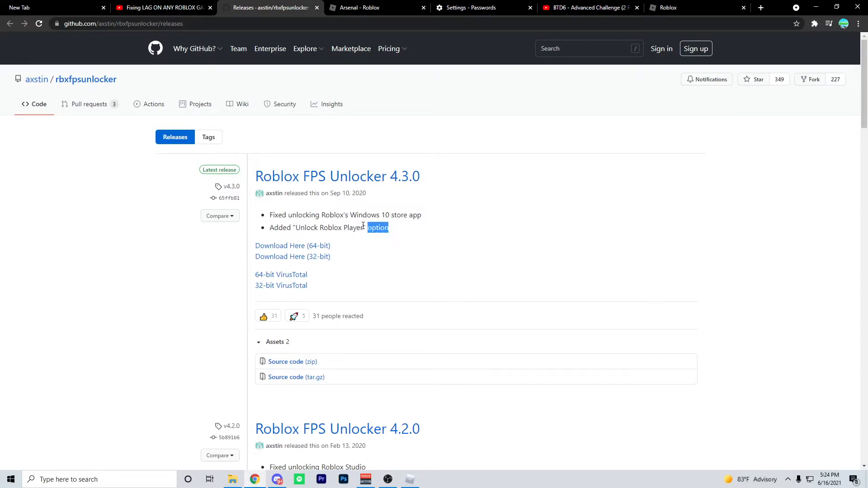
{"action": "mouse_move", "coordinate": [392, 177]}
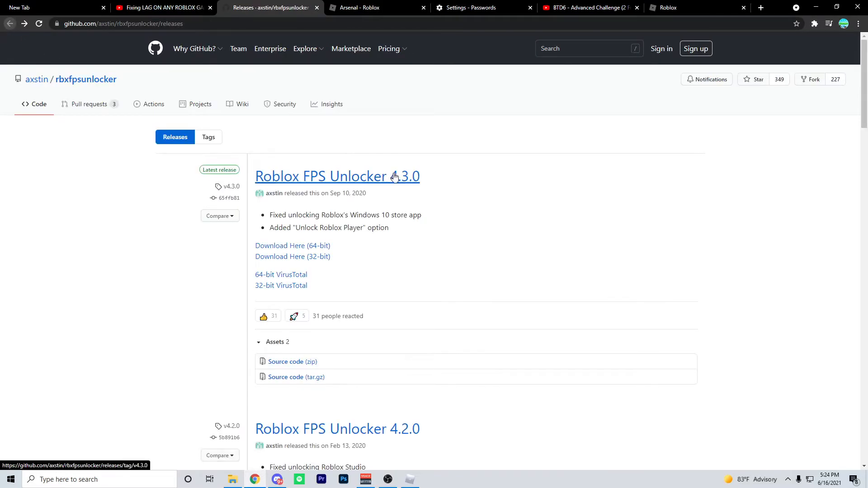